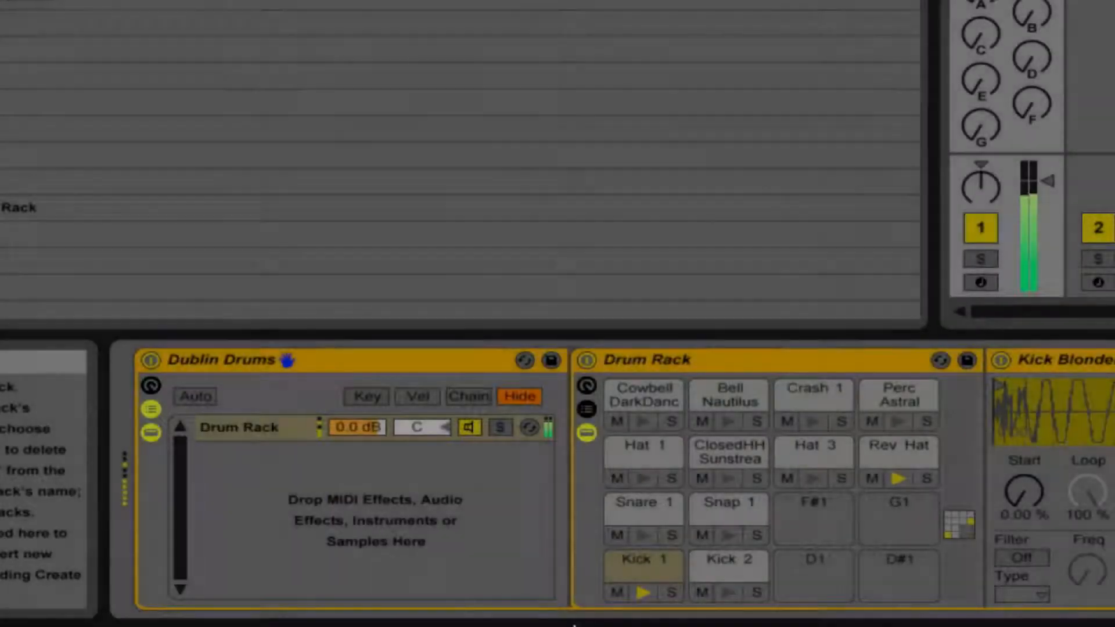
# - Clear the Dublin Drums samples, leaving an empty Drum Rack with unassigned pads C1–D#2
pyautogui.click(898, 450)
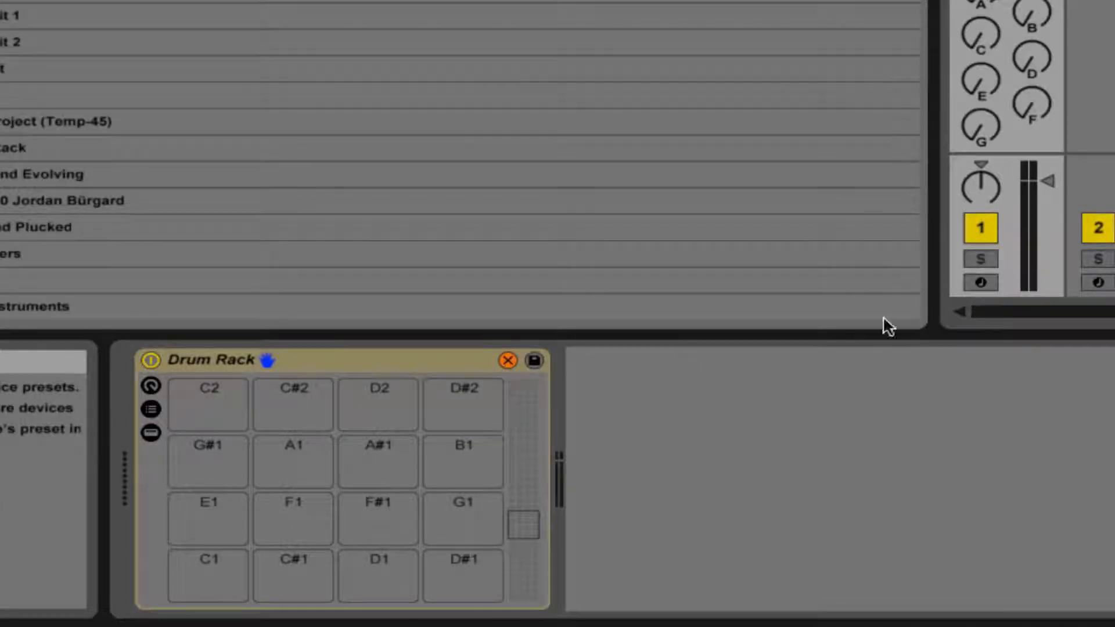
pyautogui.moveTo(1045, 185)
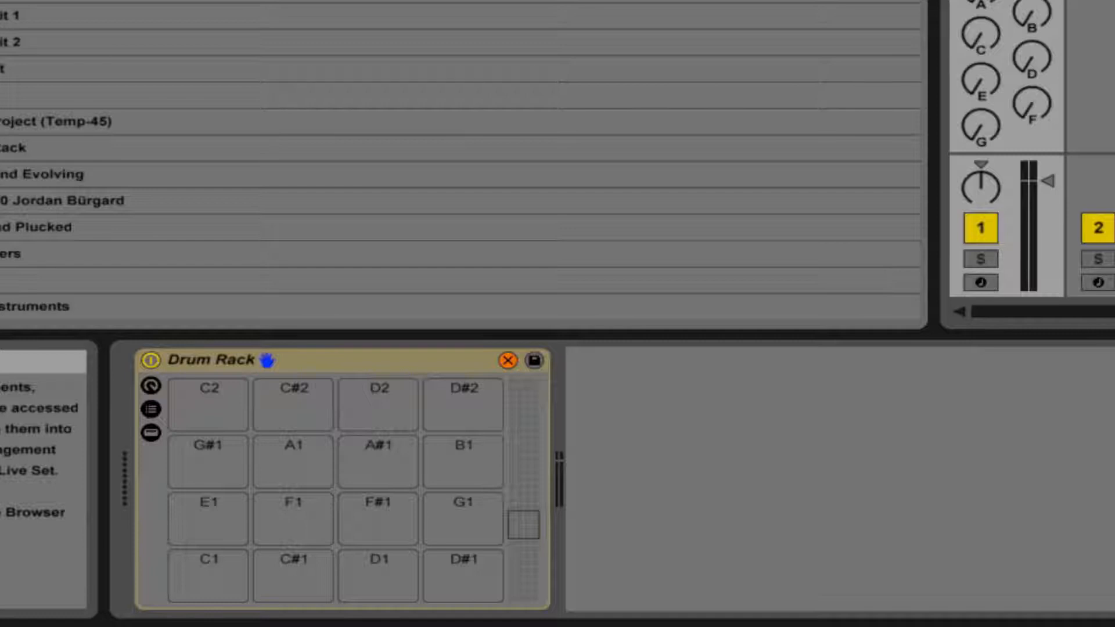
pyautogui.moveTo(736, 409)
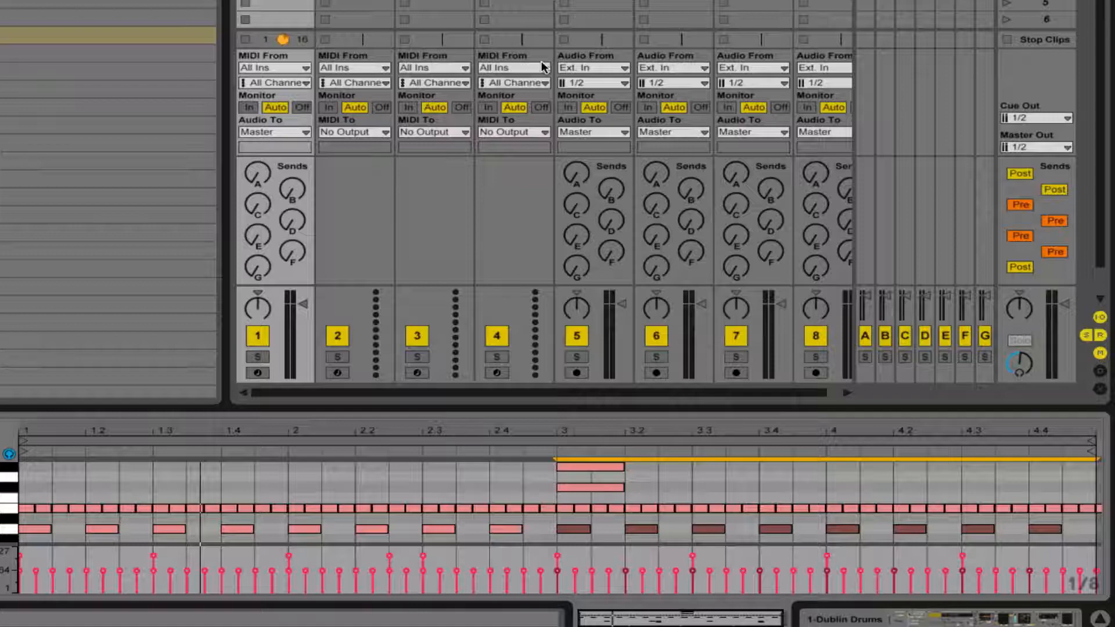
pyautogui.moveTo(544, 66)
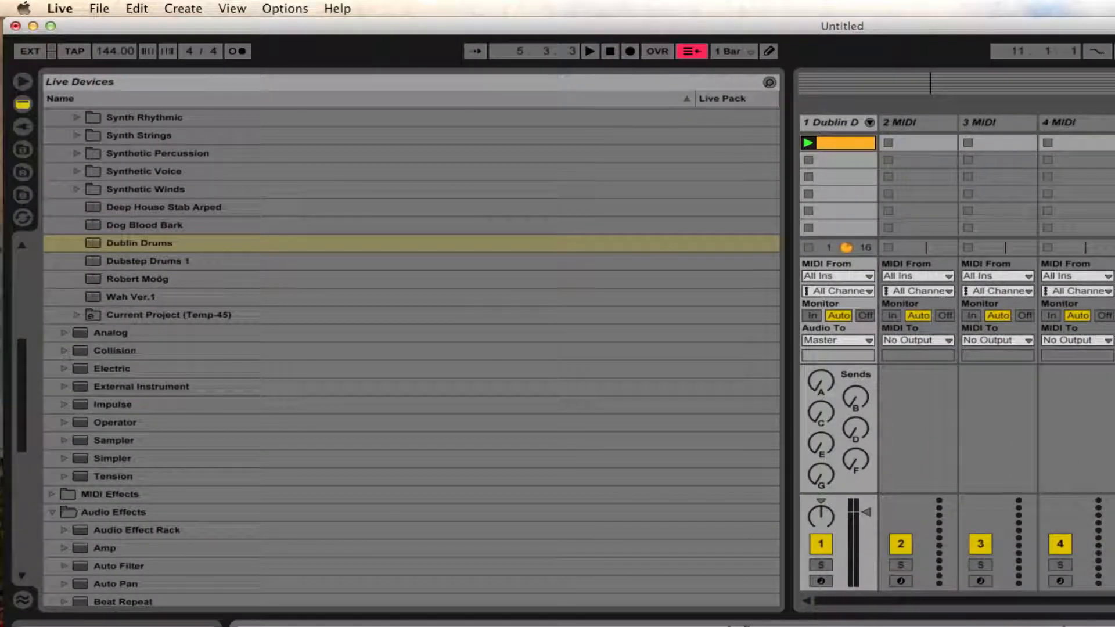
# - Load the Dublin Drums preset from the Live Devices browser onto the track
pyautogui.doubleClick(147, 243)
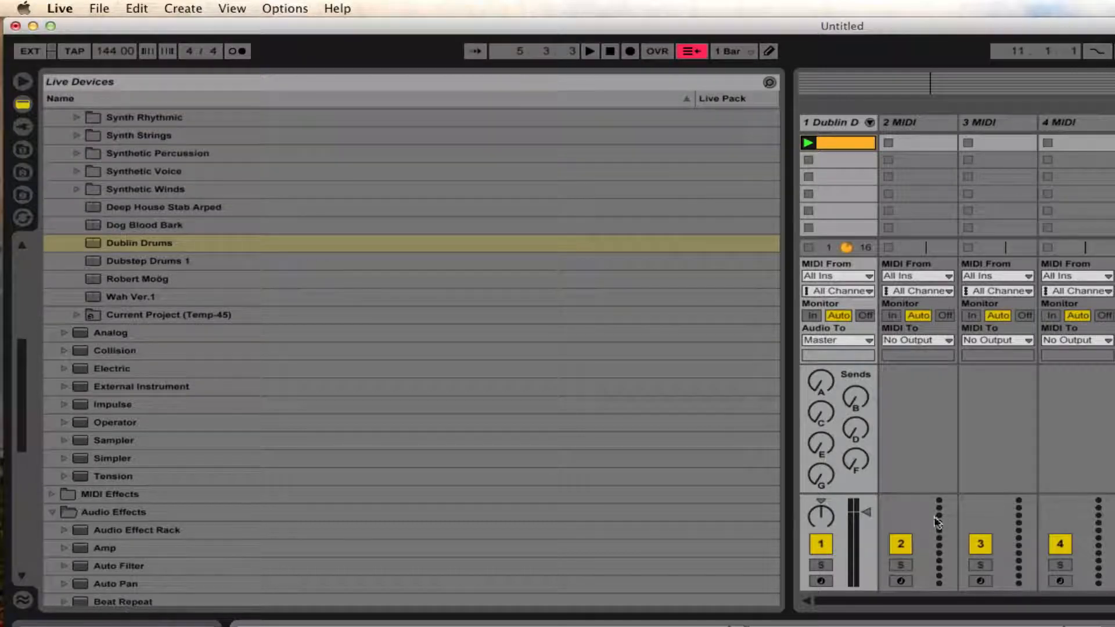
pyautogui.moveTo(877, 480)
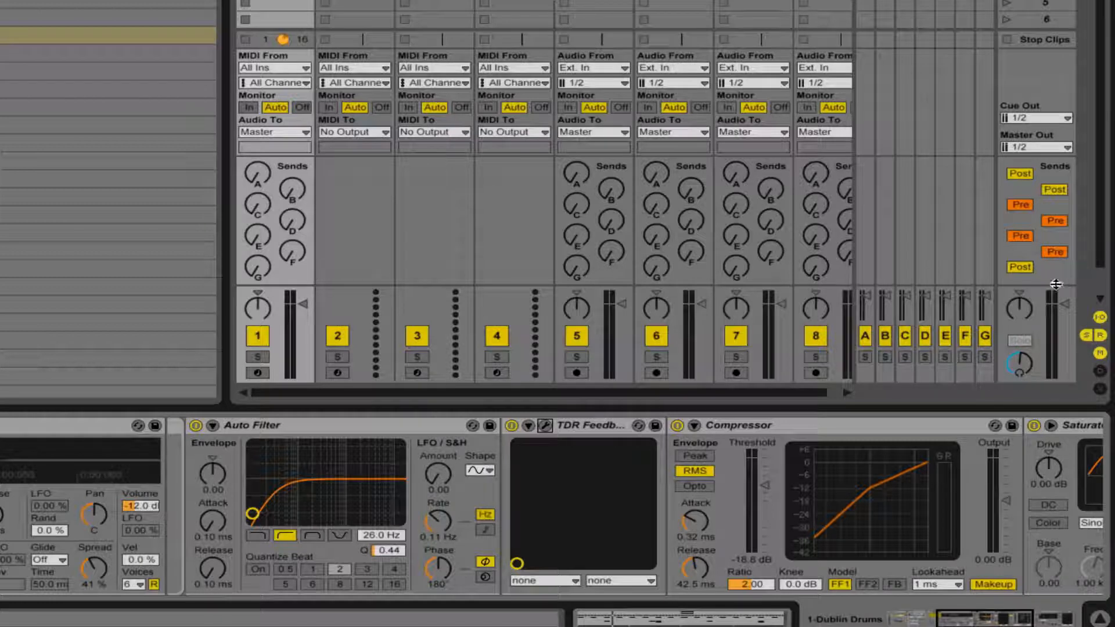
# - Scroll to the track 1 strip showing -2.0 dB volume and -1.29 peak
pyautogui.scroll(-3)
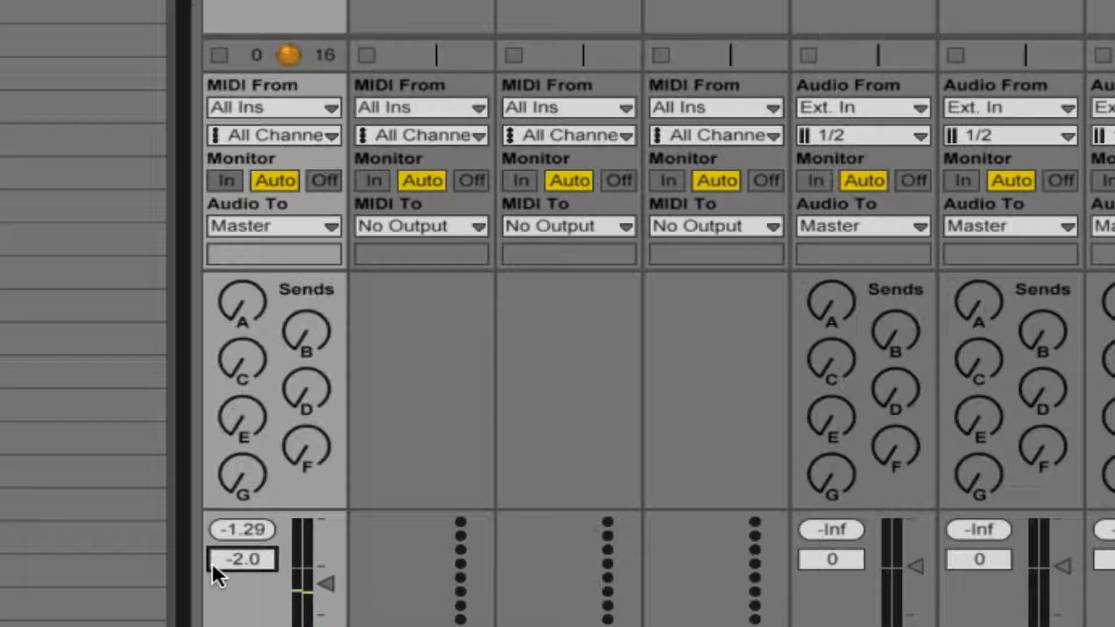
# - Raise the track 1 volume field to 0.6 dB, peaking at 1.31
pyautogui.click(237, 55)
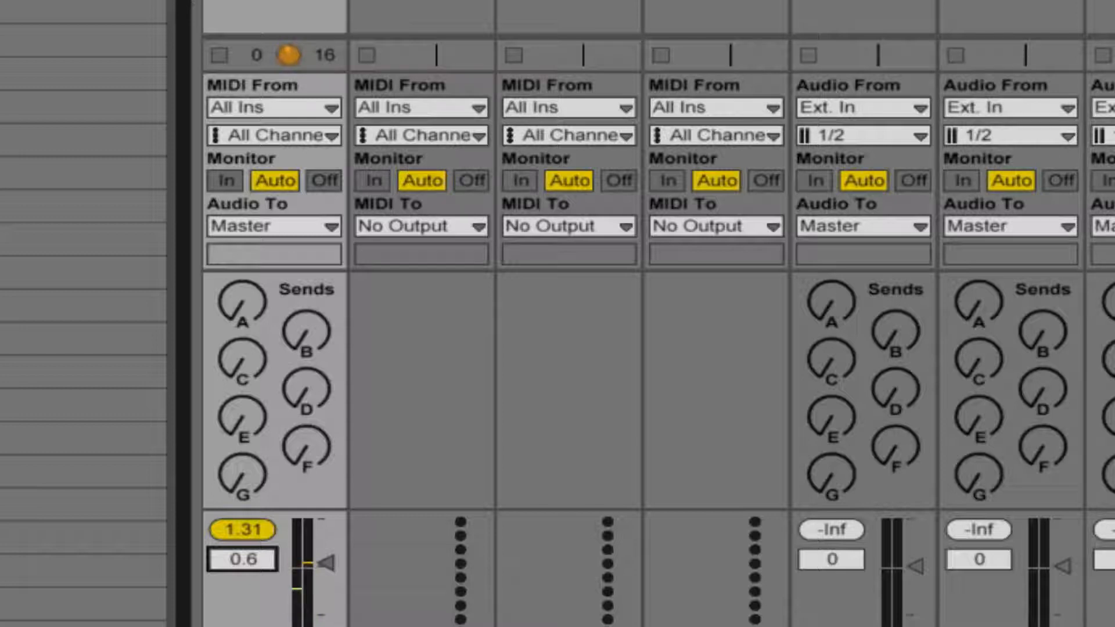
# - Push the track 1 volume up to 1.0 dB while the clip peaks at 1.44
pyautogui.click(257, 56)
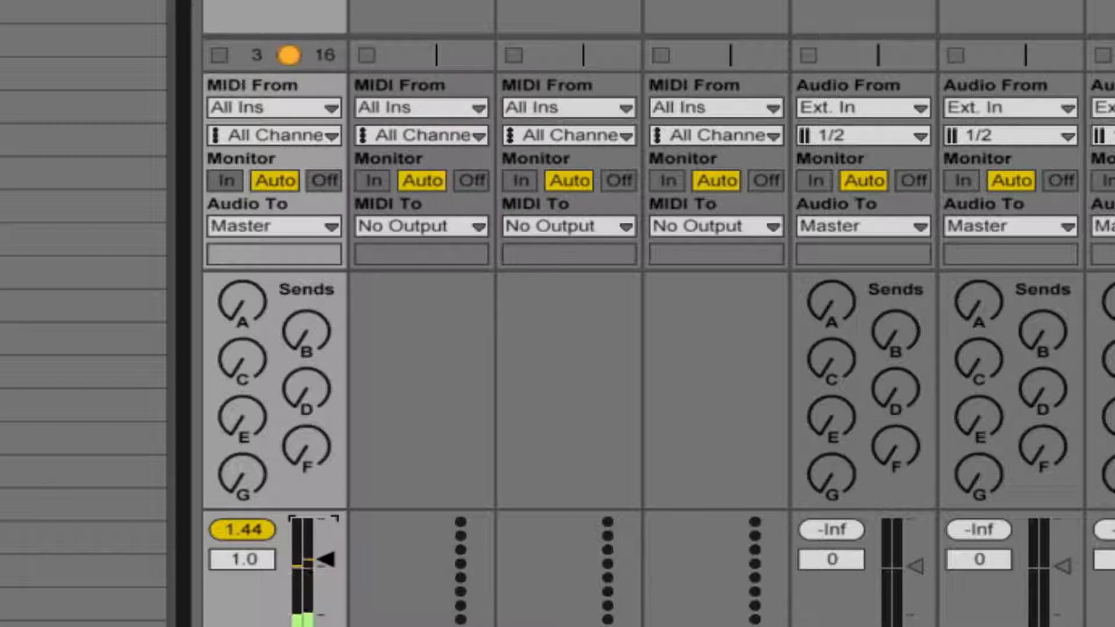
pyautogui.moveTo(569, 565)
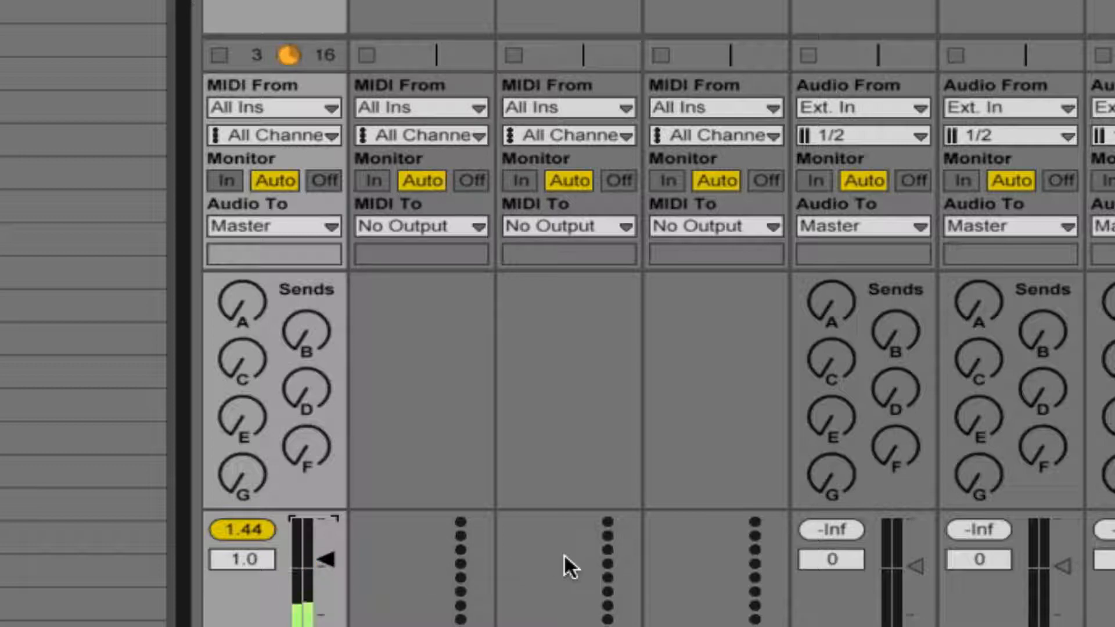